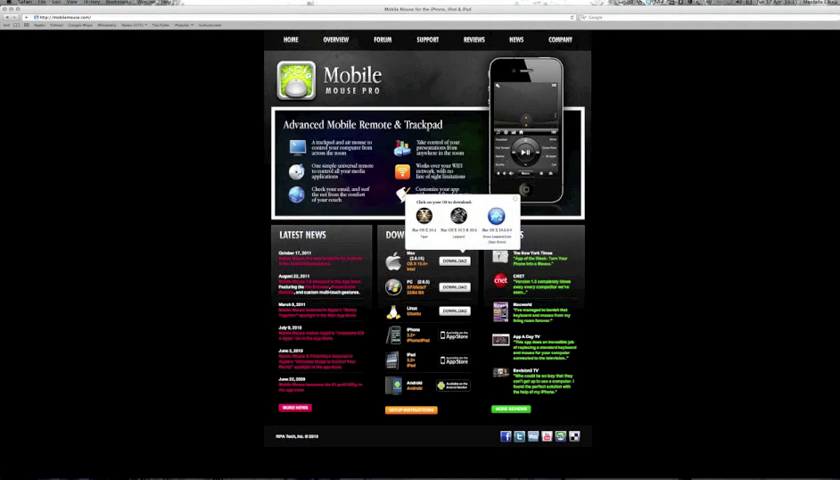
Pick the Mac App Store download and open Mobile Mouse Server in the Mac App Store
click(500, 213)
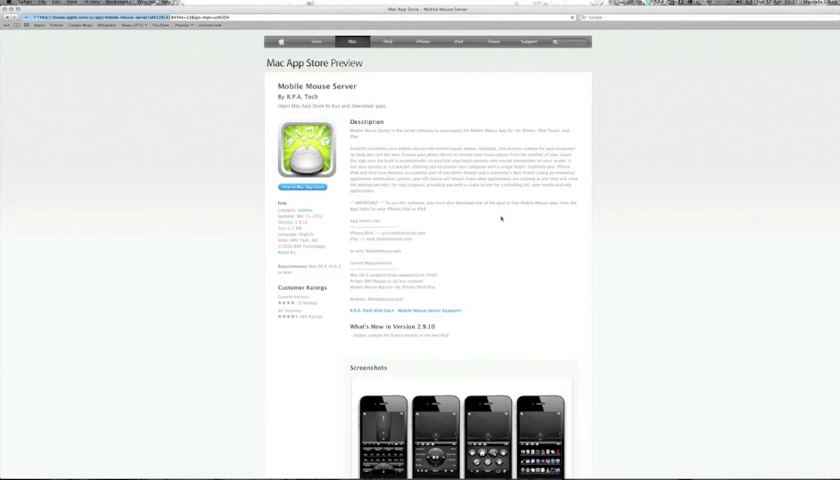
click(304, 188)
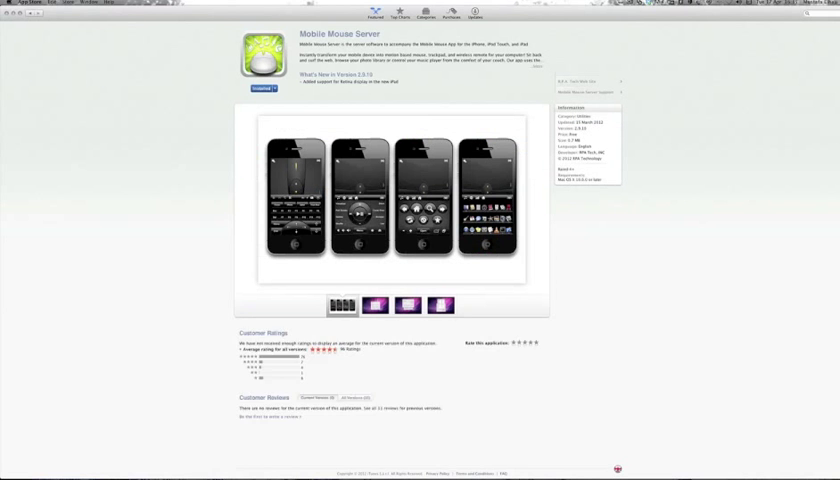